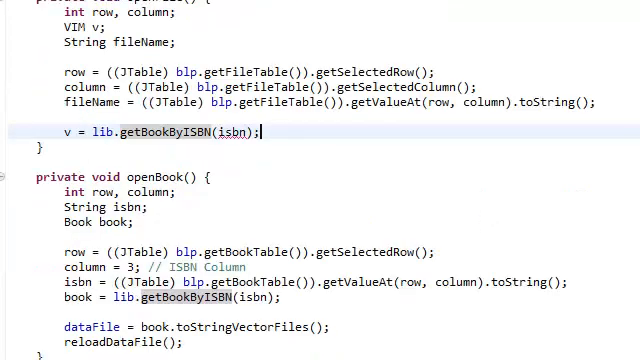
# Move 'Book book;' out of openBook and declare it beside 'private Library lib;'.
pyautogui.click(190, 221)
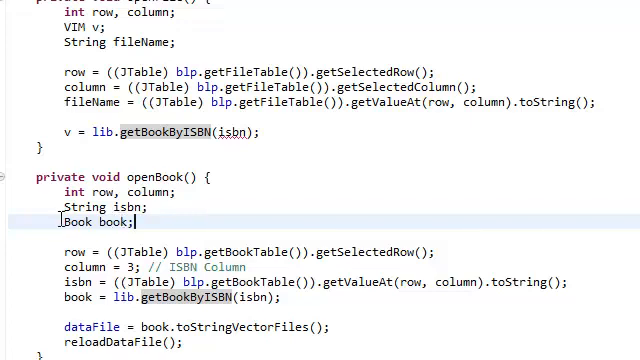
pyautogui.doubleClick(95, 220)
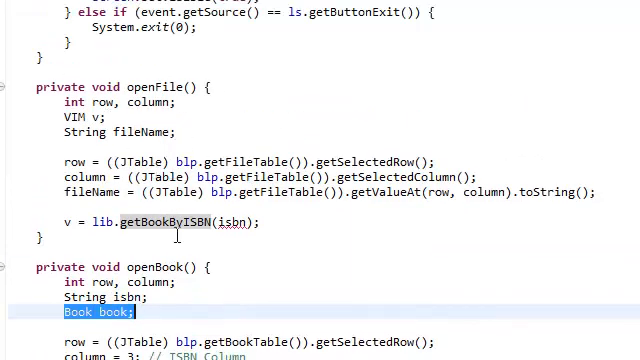
pyautogui.scroll(-3)
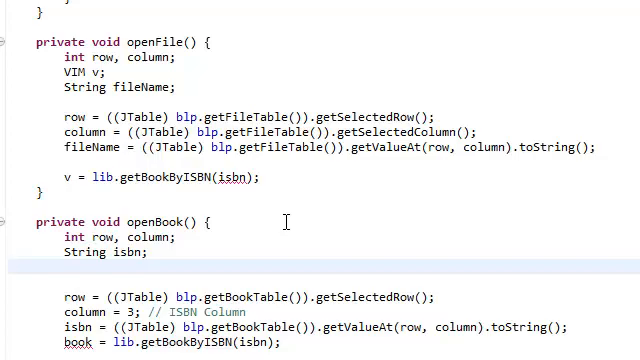
pyautogui.scroll(3)
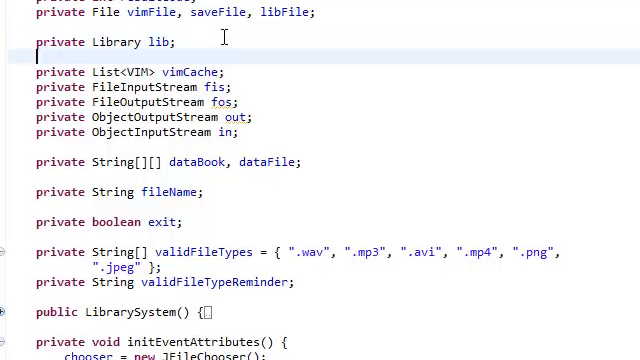
pyautogui.write('Book book;')
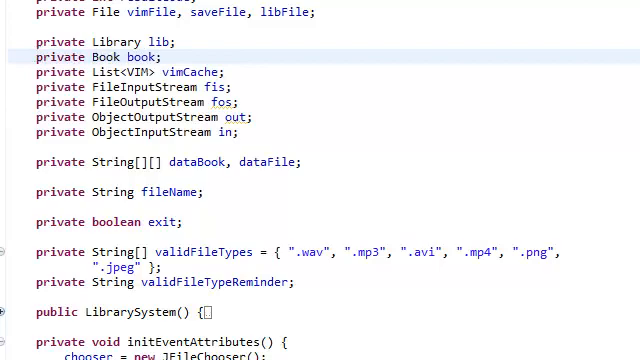
pyautogui.scroll(-3)
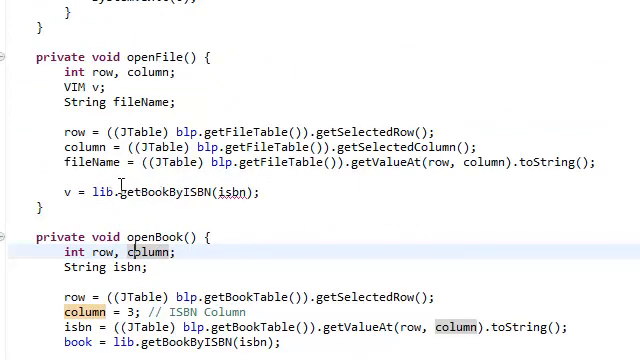
# Replace lib.getBookByISBN(isbn) in openFile with book.getVIMByName(fileName).
pyautogui.click(230, 191)
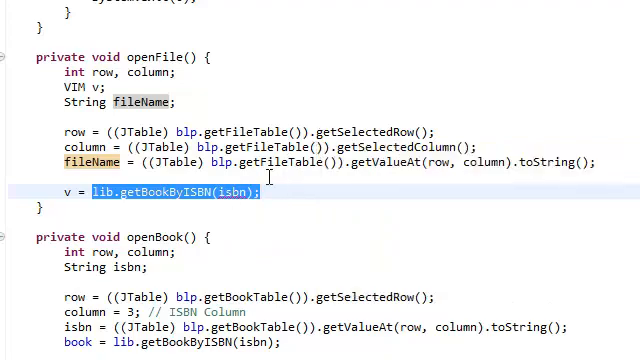
pyautogui.write('b')
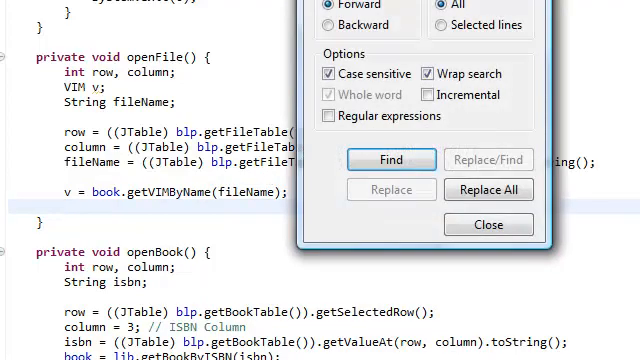
pyautogui.click(488, 225)
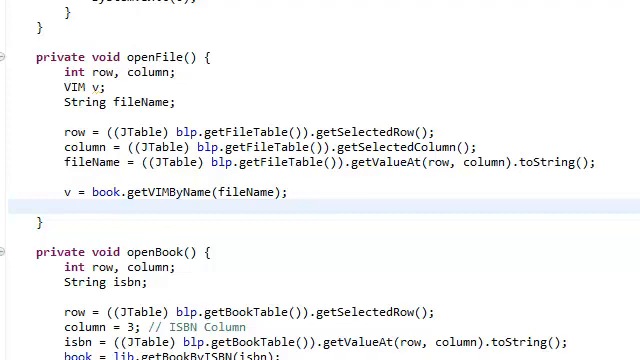
# Add Desktop.getDesktop().open(new File(fileName)) to openFile, surrounded with try/catch.
pyautogui.write('Desktop.getDesktop().op')
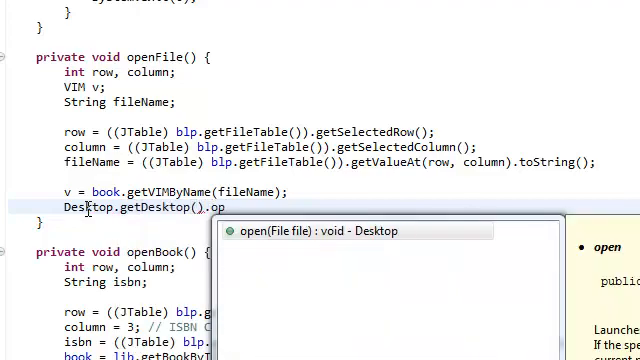
pyautogui.write('file)')
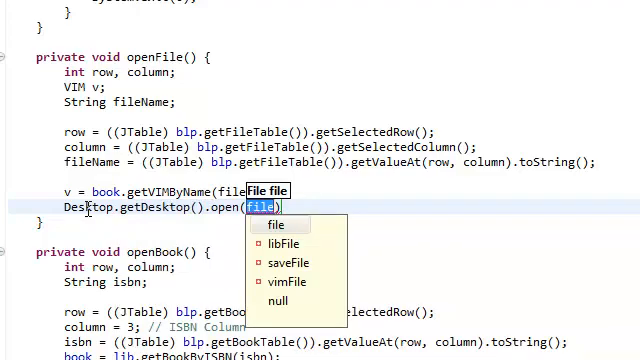
pyautogui.write('new')
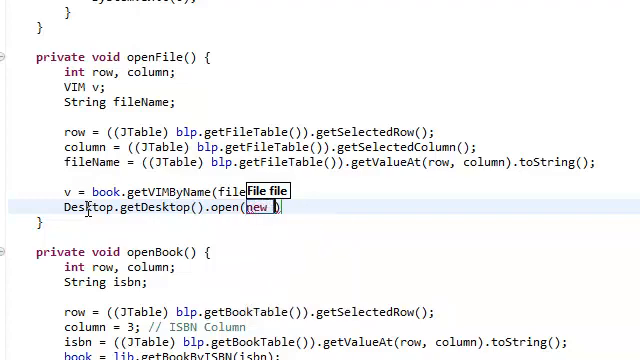
pyautogui.write('File()')
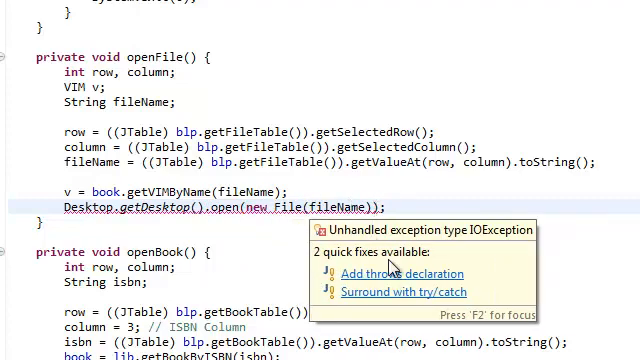
pyautogui.click(404, 291)
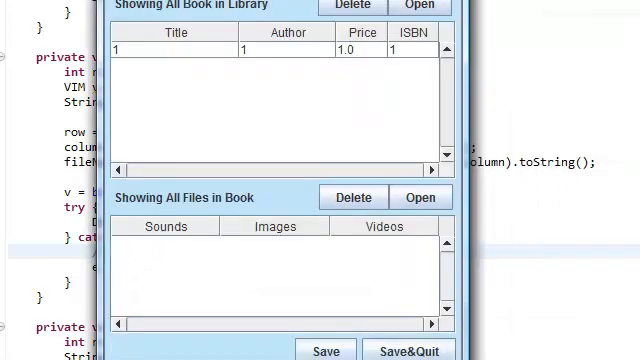
# Close the Library System window to return to the revised openFile in Eclipse.
pyautogui.click(180, 47)
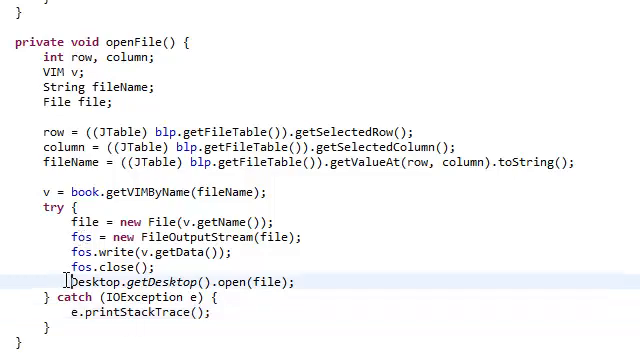
pyautogui.doubleClick(271, 283)
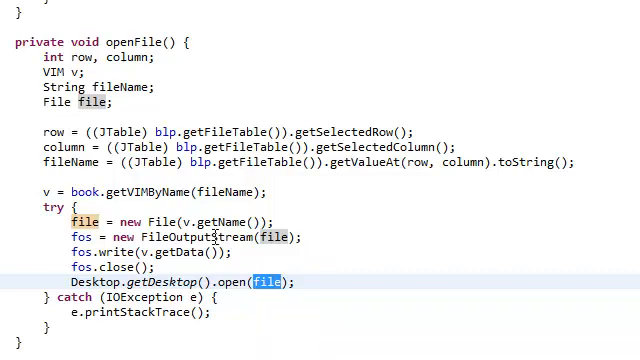
pyautogui.tripleClick(175, 221)
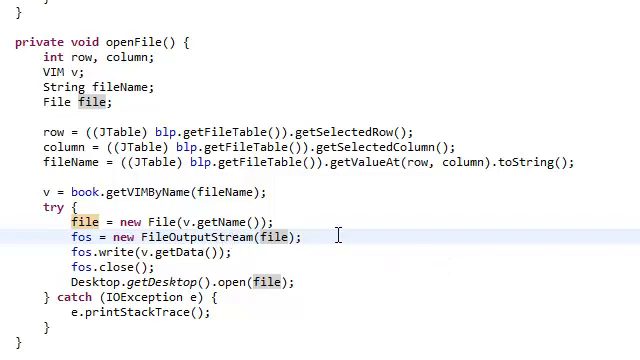
pyautogui.write('// write')
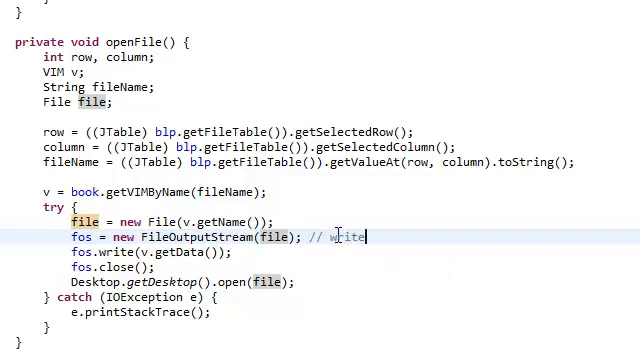
pyautogui.write('n')
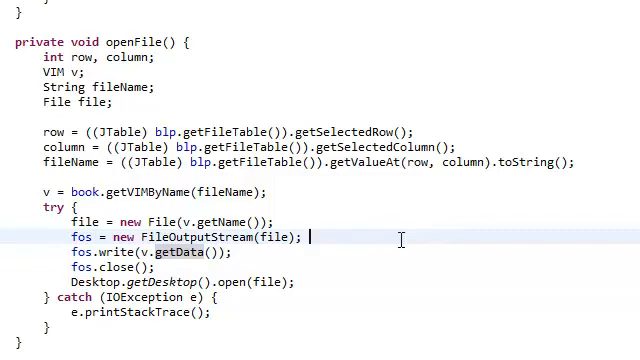
# Append the comment '// write this file' after the fos.write(v.getData()); line.
pyautogui.write('// write this file')
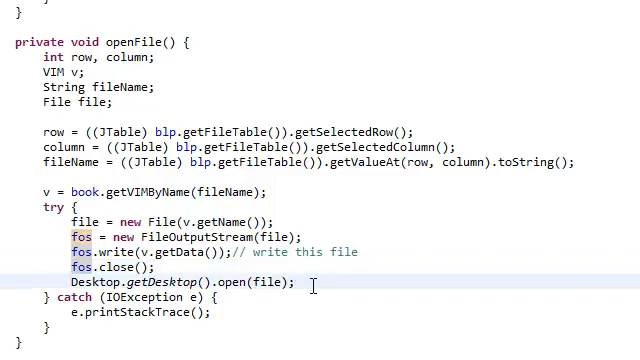
# Run the app, enter a book with ISBN, title, author and price 1, and list all books.
pyautogui.click(297, 283)
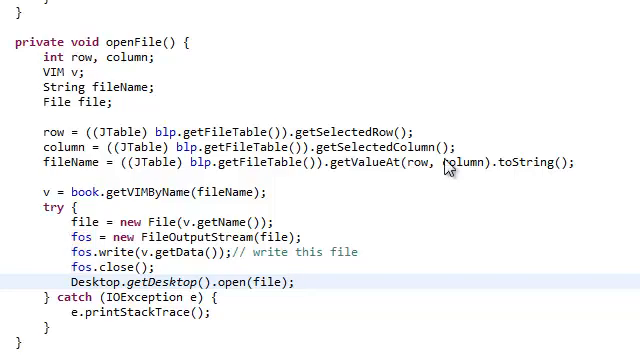
pyautogui.moveTo(447, 162)
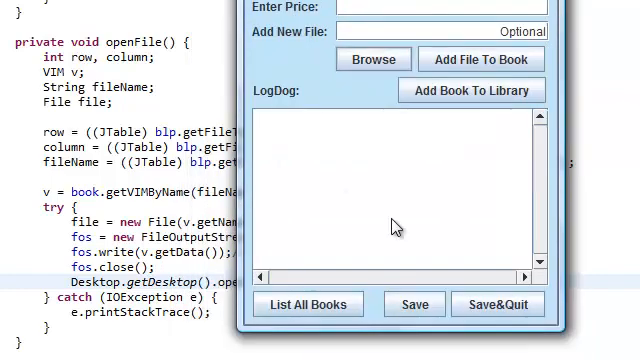
pyautogui.click(307, 304)
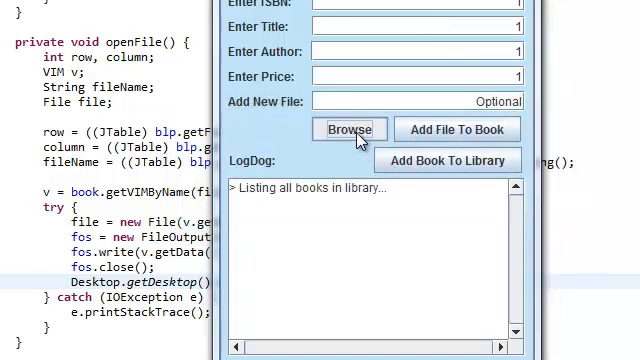
# Attach the Hero Of A Lost World video from the Desktop to the book.
pyautogui.click(349, 129)
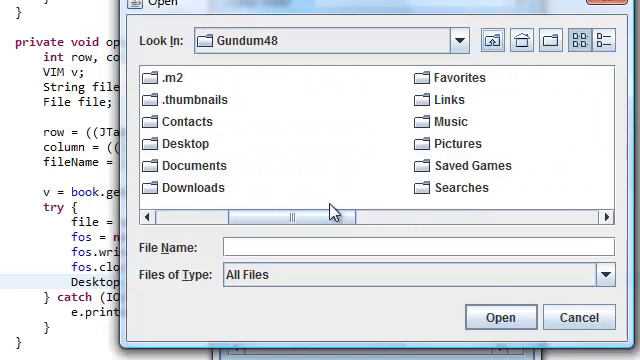
pyautogui.click(607, 274)
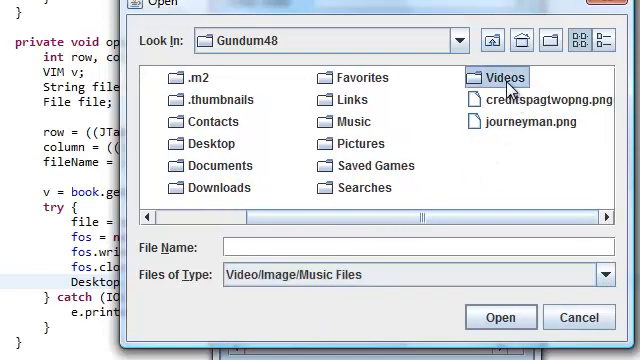
pyautogui.doubleClick(502, 78)
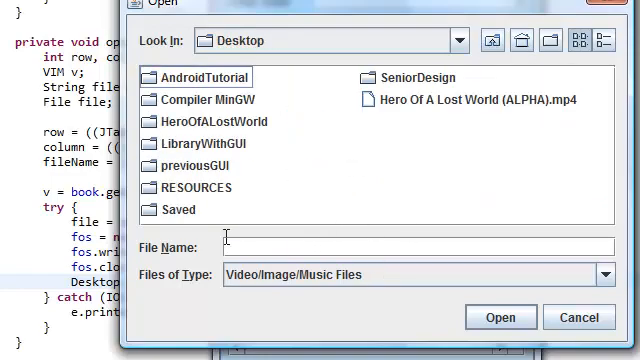
pyautogui.click(500, 317)
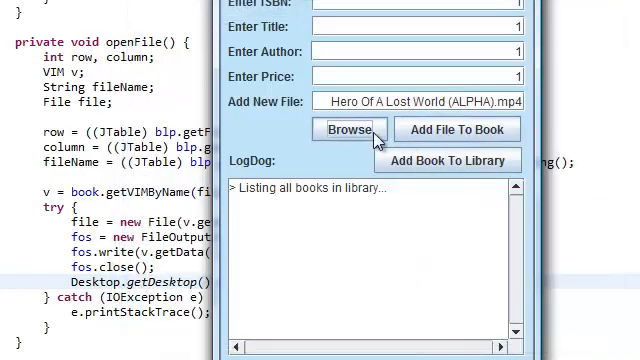
# Attach the Chris Brown song from Music/New music and add the book to the library.
pyautogui.click(455, 129)
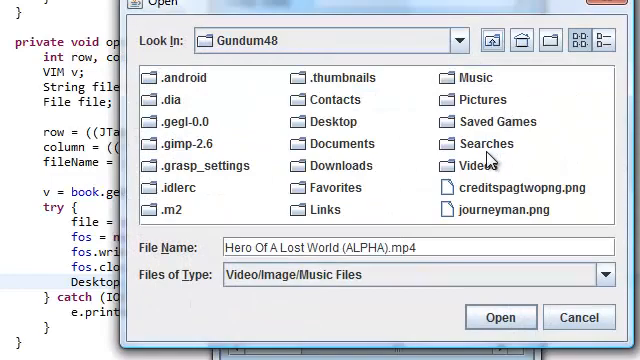
pyautogui.doubleClick(469, 78)
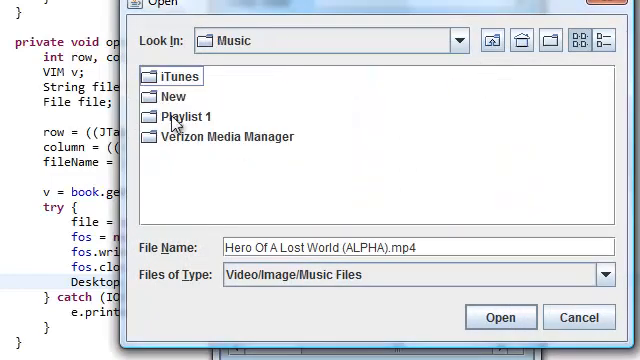
pyautogui.doubleClick(169, 96)
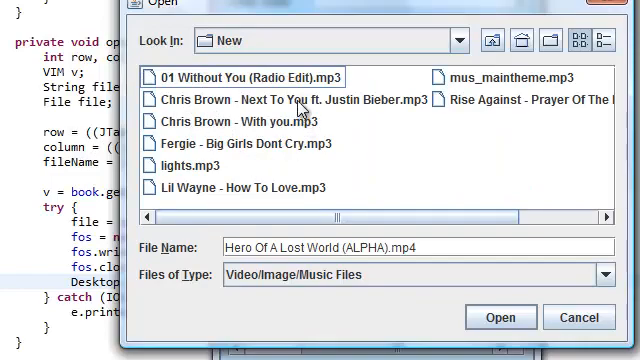
pyautogui.click(500, 317)
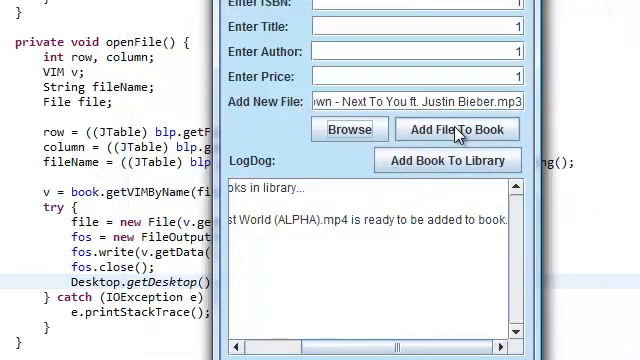
pyautogui.click(456, 129)
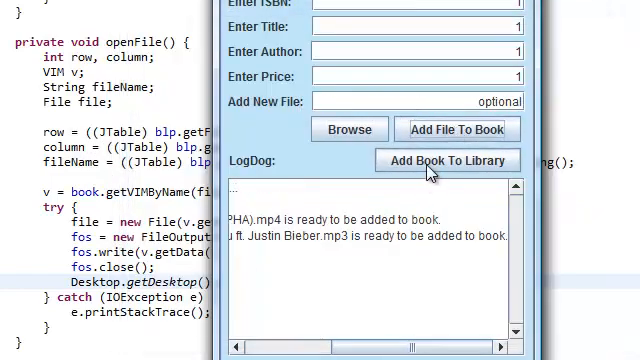
pyautogui.click(447, 160)
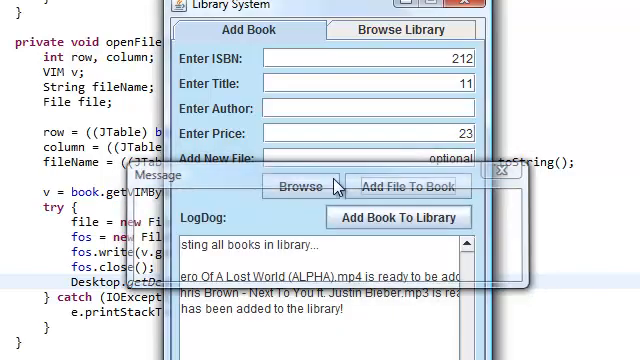
# Attach the 01 Yeah 3X.mp3 song, briefly checking the library list before returning.
pyautogui.click(302, 186)
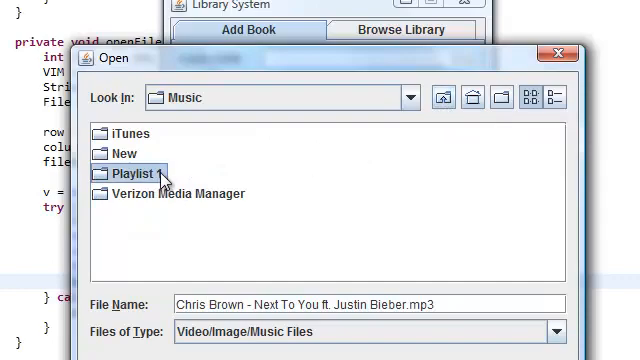
pyautogui.doubleClick(130, 175)
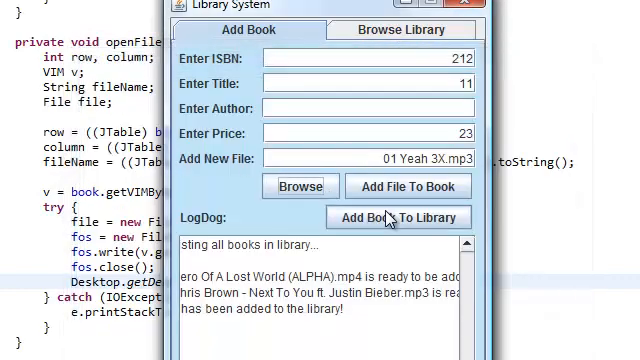
pyautogui.click(402, 29)
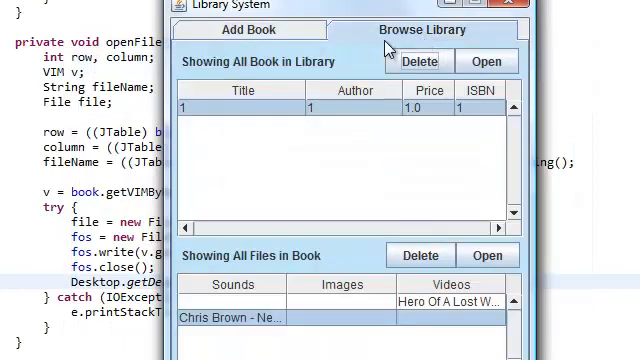
pyautogui.click(248, 30)
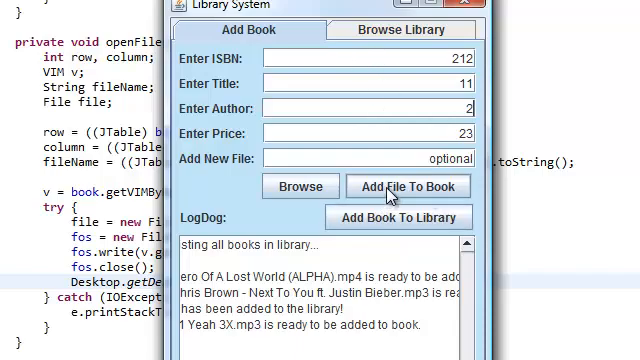
# Attach chest2.png from the Desktop HeroOfALostWorld ICONS folder to book 11.
pyautogui.click(299, 186)
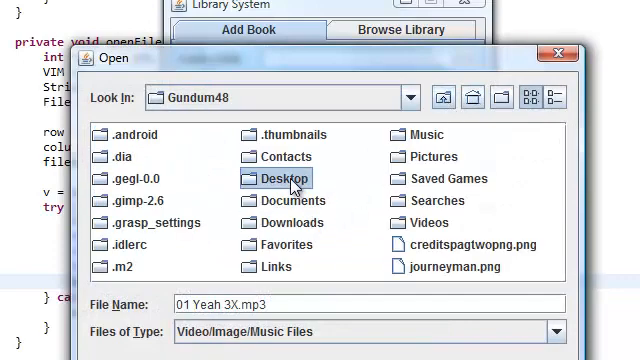
pyautogui.doubleClick(282, 178)
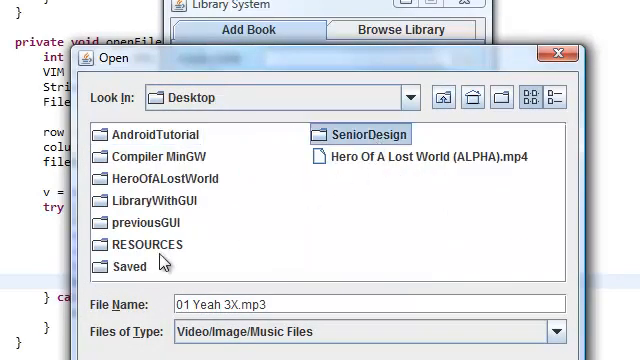
pyautogui.doubleClick(159, 178)
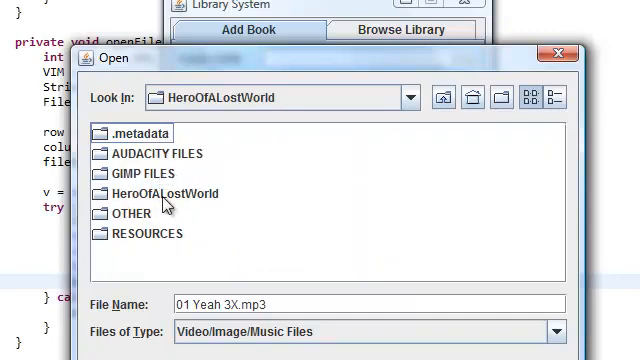
pyautogui.doubleClick(145, 233)
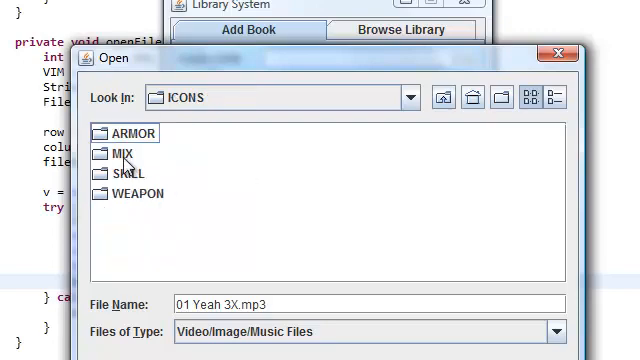
pyautogui.doubleClick(120, 153)
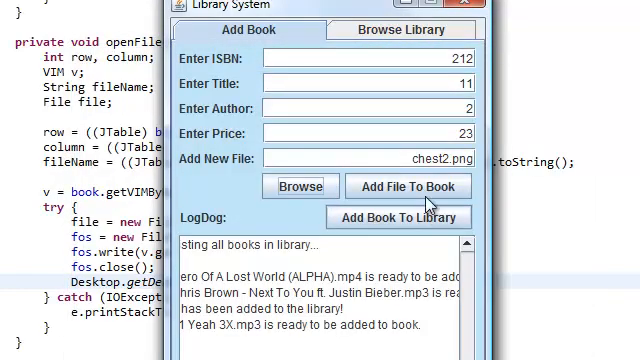
pyautogui.click(408, 186)
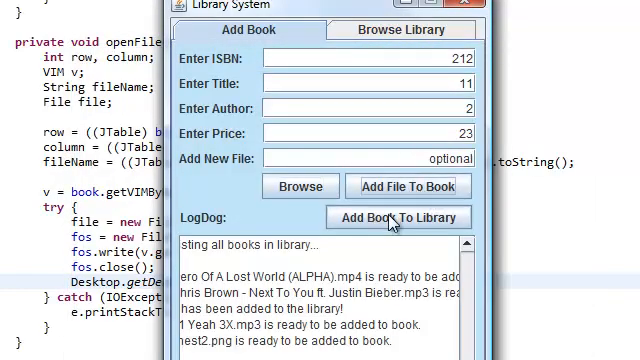
# Save book 11, then open its stored file, book 1's Chris Brown song and Hero video.
pyautogui.click(402, 30)
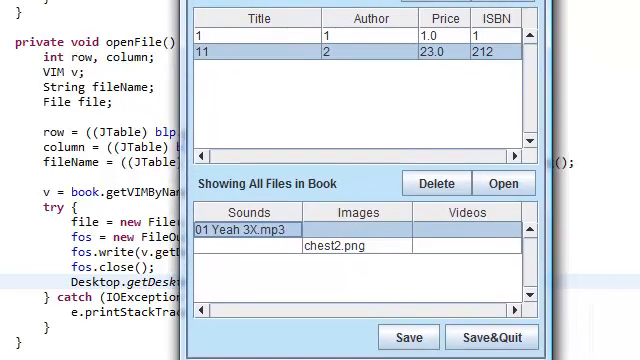
pyautogui.click(342, 245)
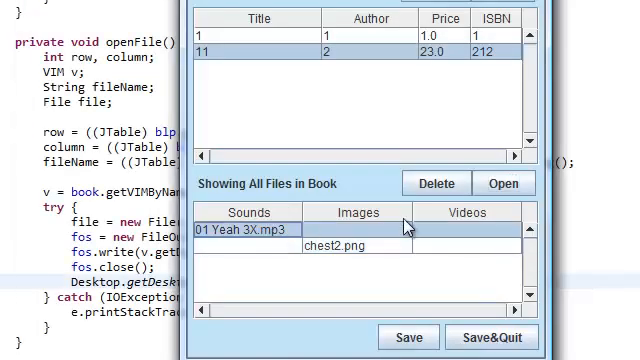
pyautogui.doubleClick(236, 229)
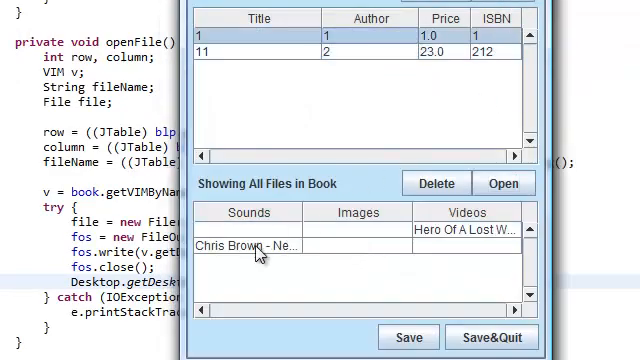
pyautogui.doubleClick(253, 245)
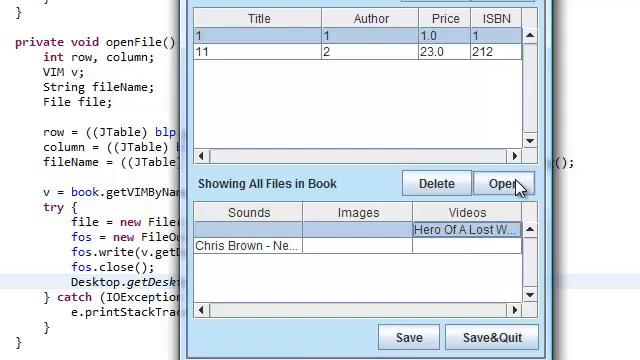
pyautogui.click(505, 183)
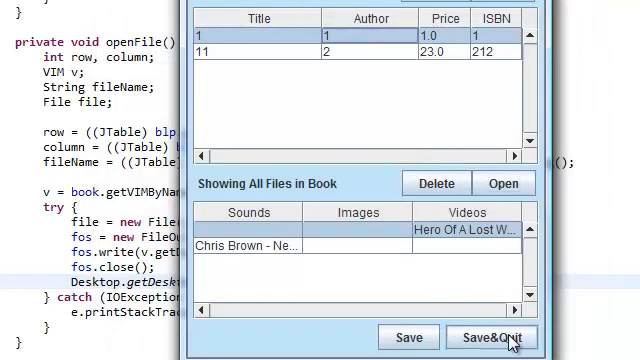
# Use Save&Quit, cancel the first file-name prompt, then choose Save&Quit again.
pyautogui.click(490, 337)
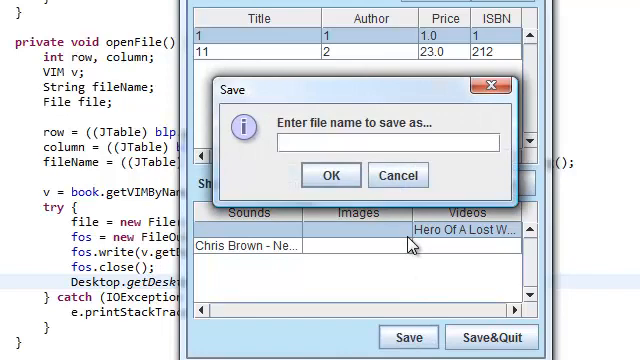
pyautogui.click(398, 175)
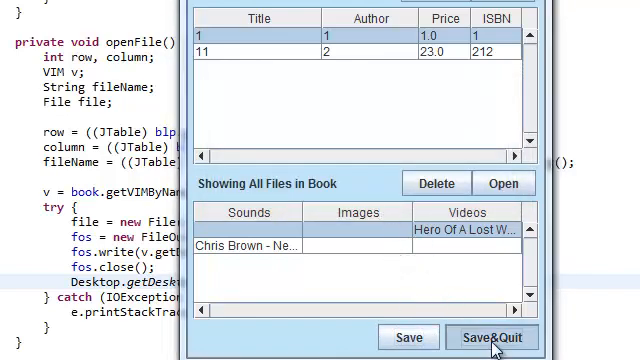
pyautogui.click(491, 337)
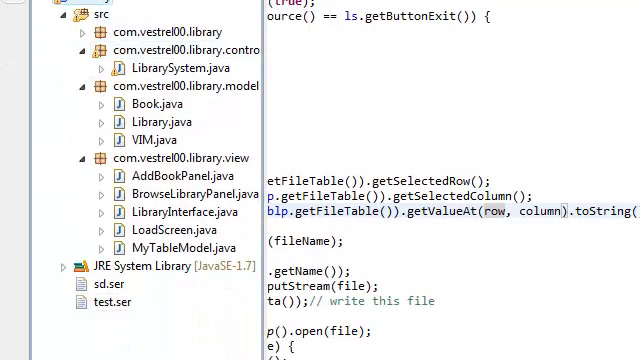
# Scroll the Package Explorer and select final.ser in the project root.
pyautogui.scroll(-3)
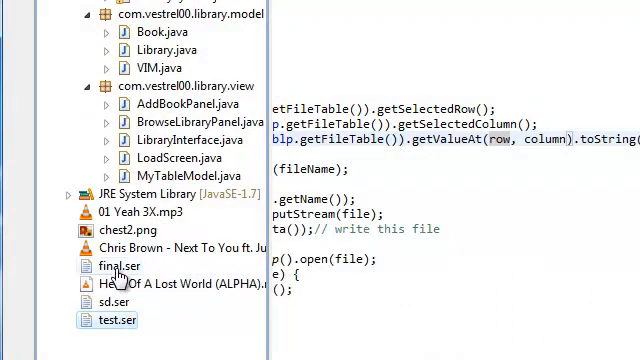
pyautogui.click(116, 265)
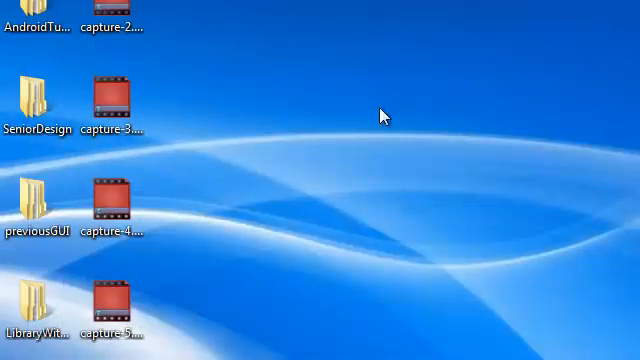
# Scroll to bring the Windows desktop folders and capture files into view.
pyautogui.scroll(-3)
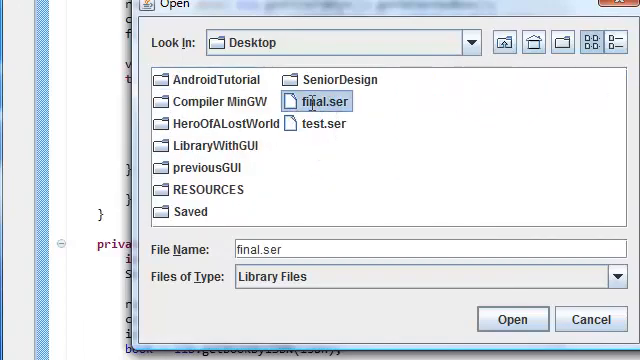
# Load final.ser from the Desktop, dismiss the missing-fields warning, and edit the new book's author.
pyautogui.click(512, 319)
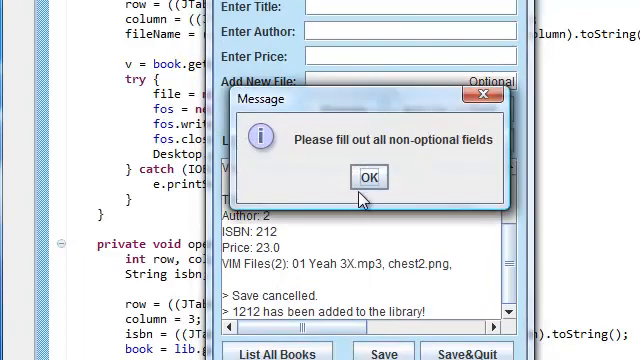
pyautogui.click(369, 177)
pyautogui.write('12')
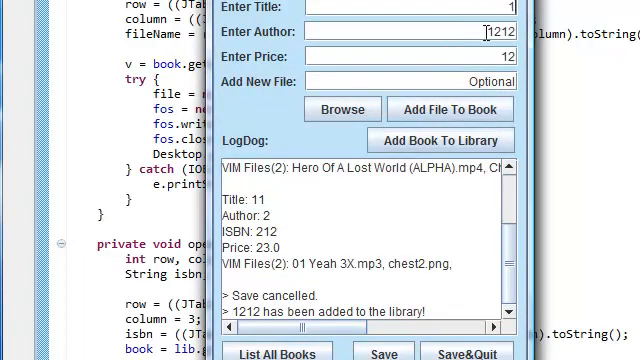
pyautogui.click(440, 140)
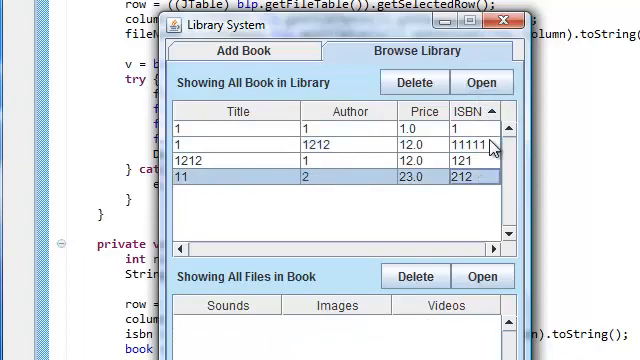
# Select the book titled 1212 in Browse Library and open it.
pyautogui.click(230, 160)
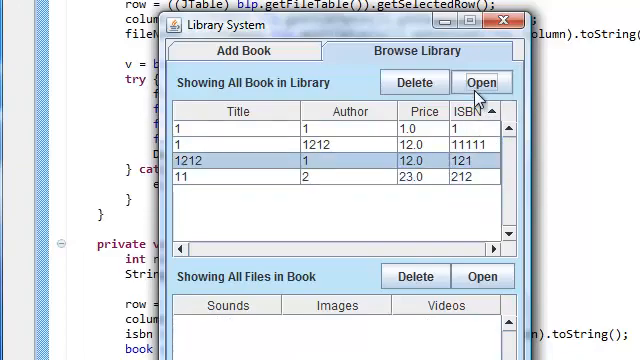
pyautogui.click(483, 81)
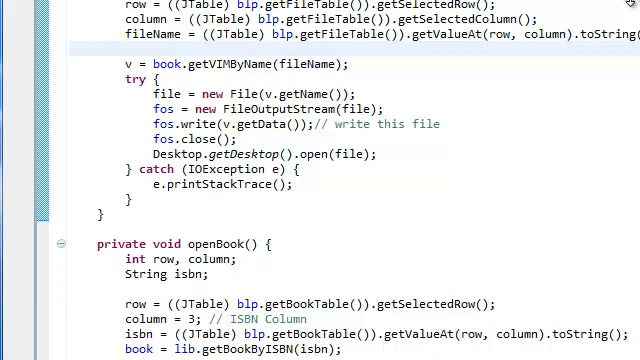
pyautogui.click(120, 48)
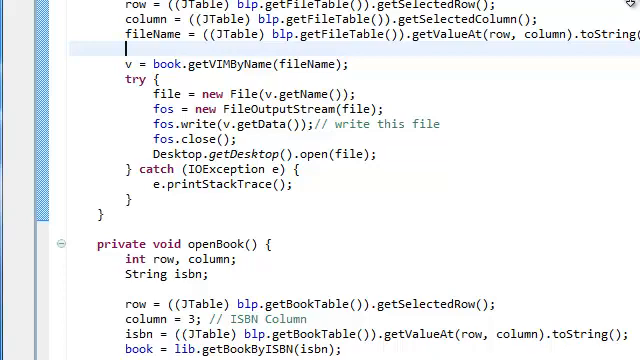